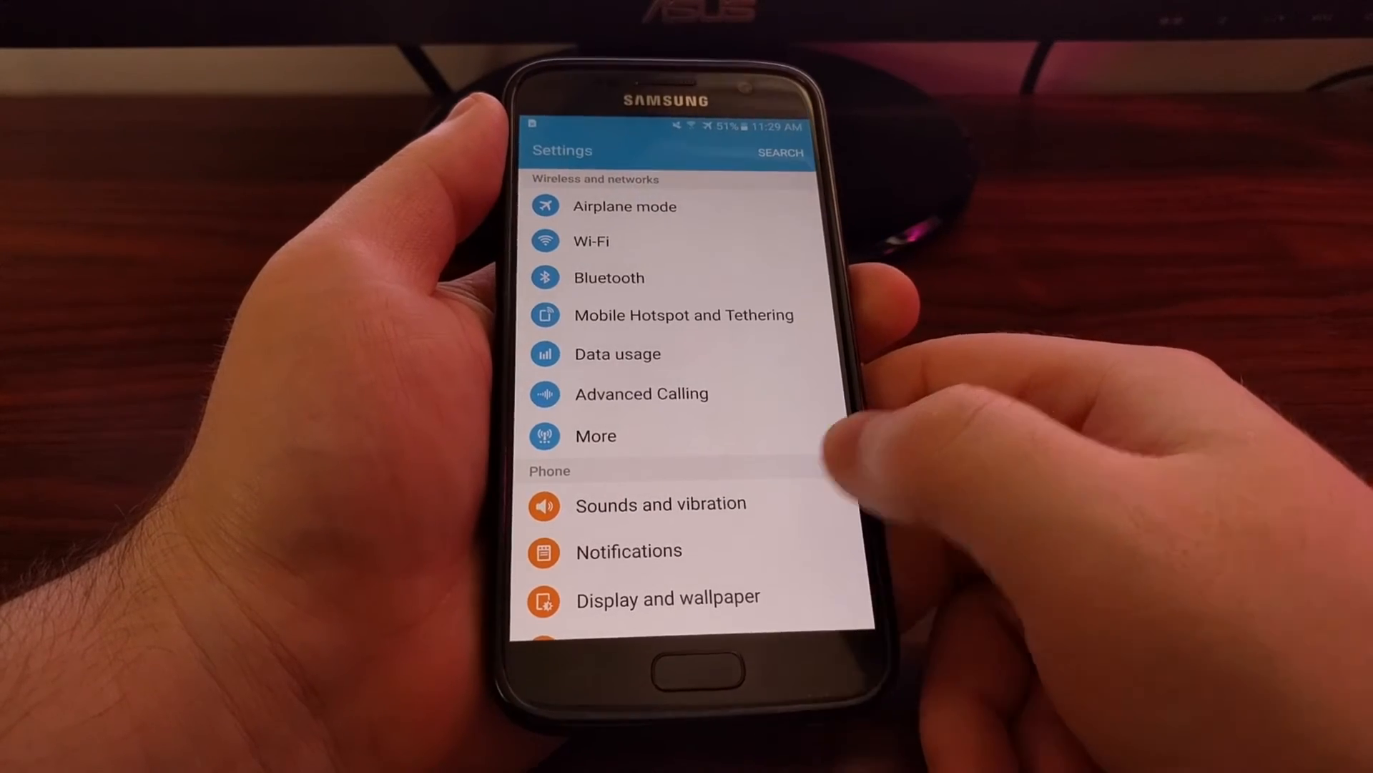
Scroll the Settings list and enter the Applications section
scroll(down, 3)
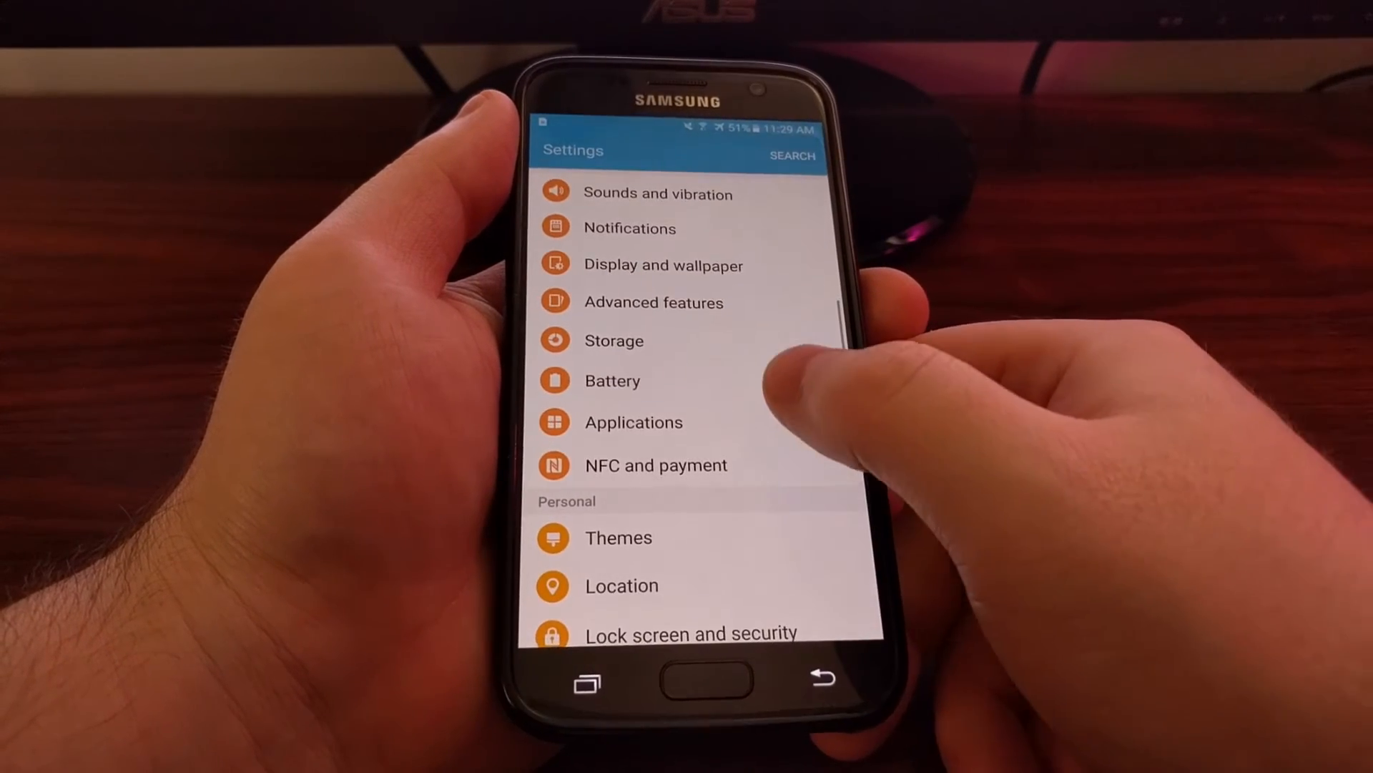
click(634, 422)
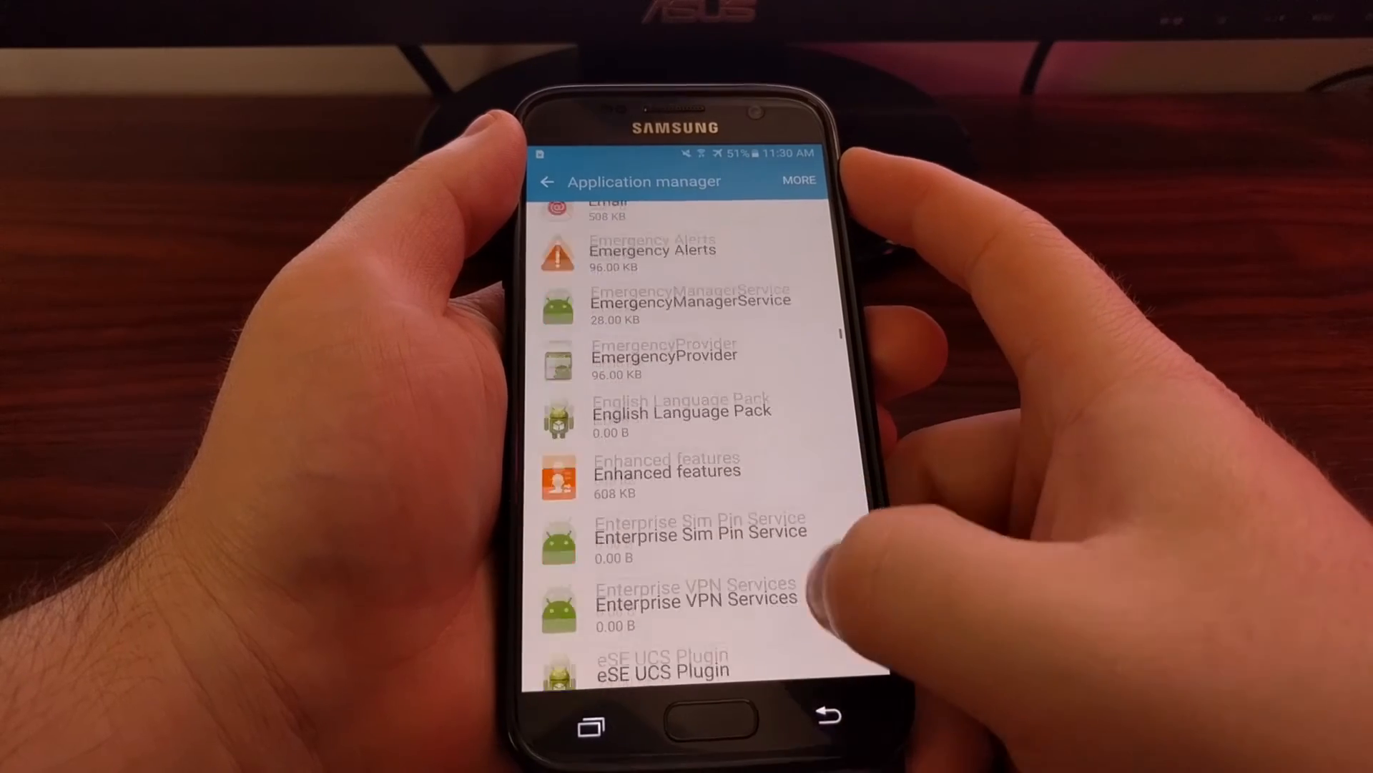
scroll(up, 3)
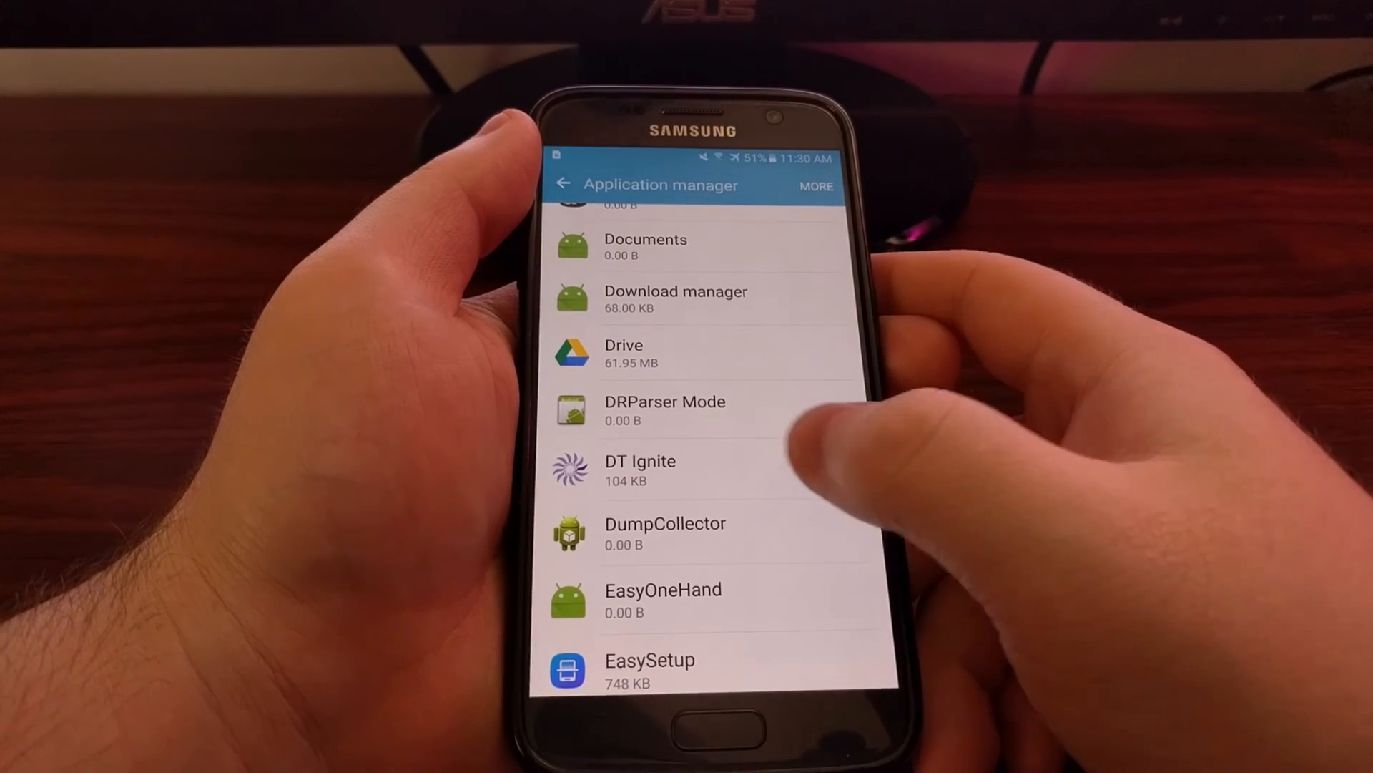
Disable DT Ignite from its info page, confirming the warning so ENABLE is offered
click(639, 470)
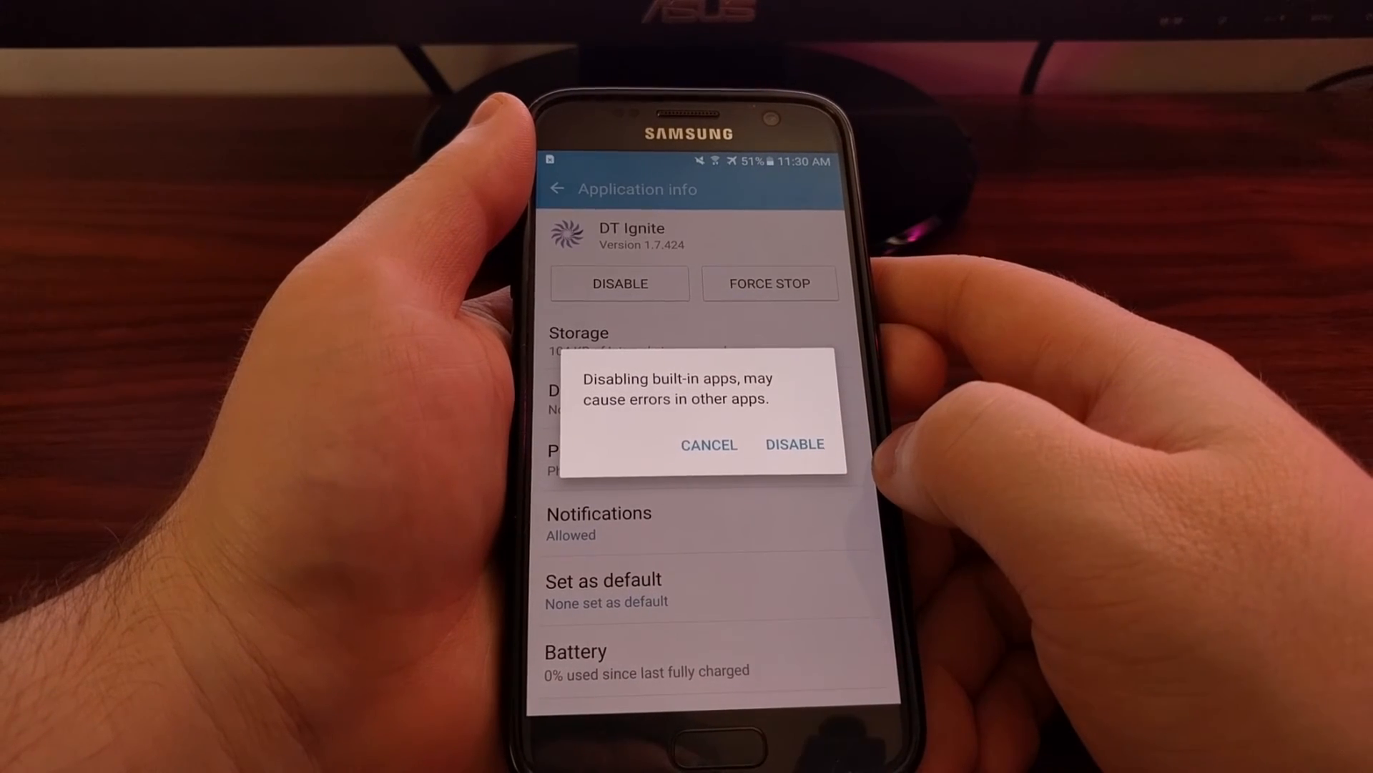
click(794, 443)
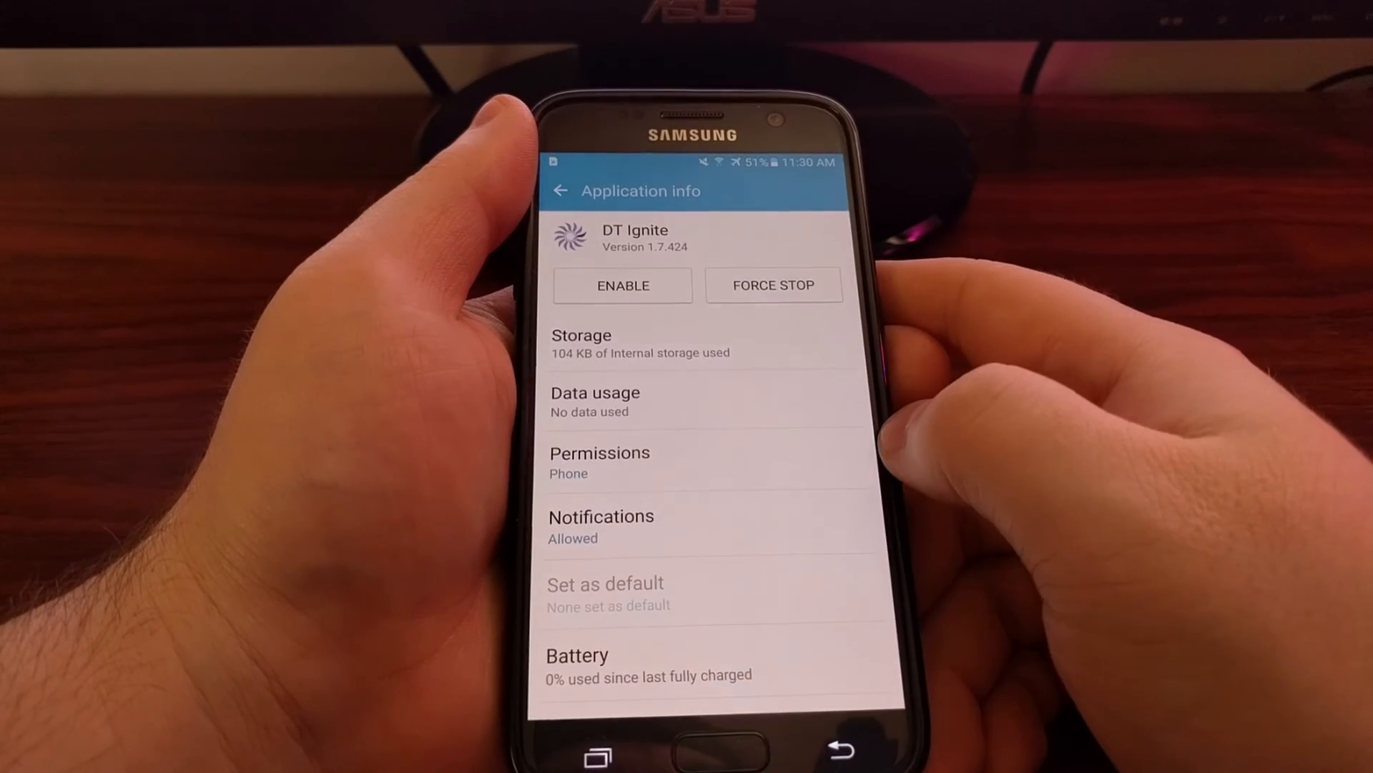